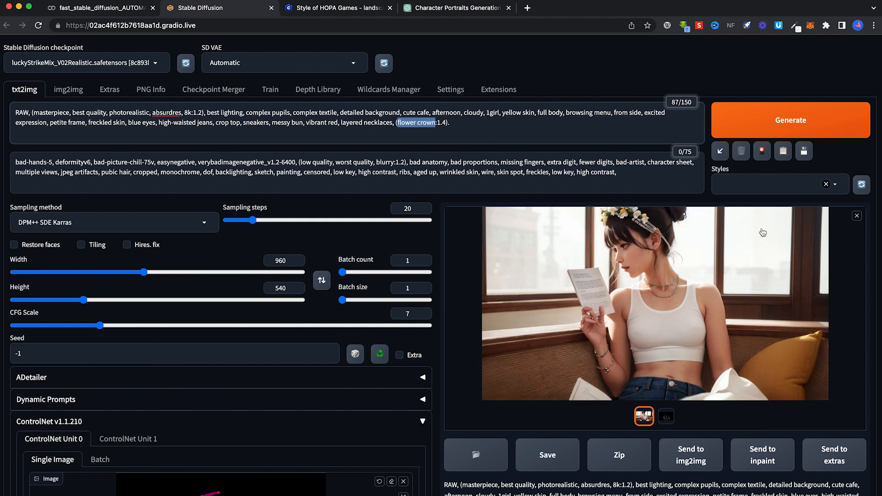
{"action": "mouse_move", "coordinate": [753, 237]}
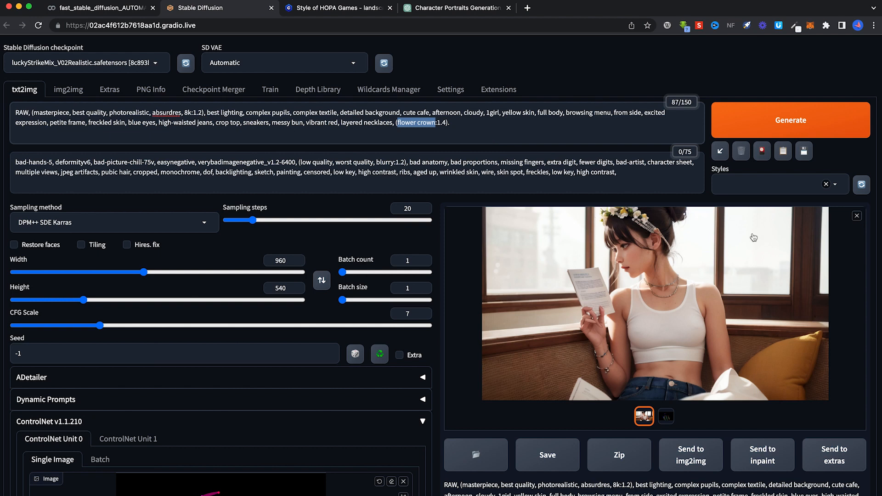
{"action": "mouse_move", "coordinate": [558, 156]}
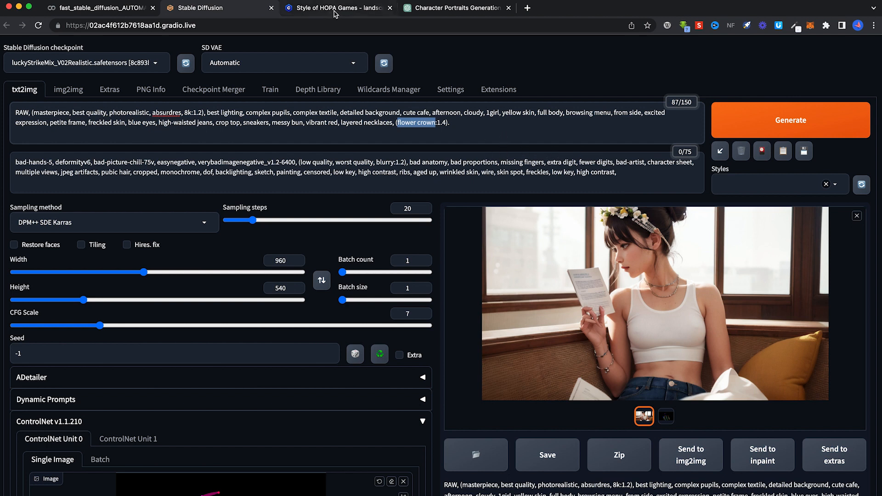
Step: Go to the Style of HOPA Games Civitai page and scroll to its workflow ChatGPT prompt
{"action": "left_click", "coordinate": [335, 8]}
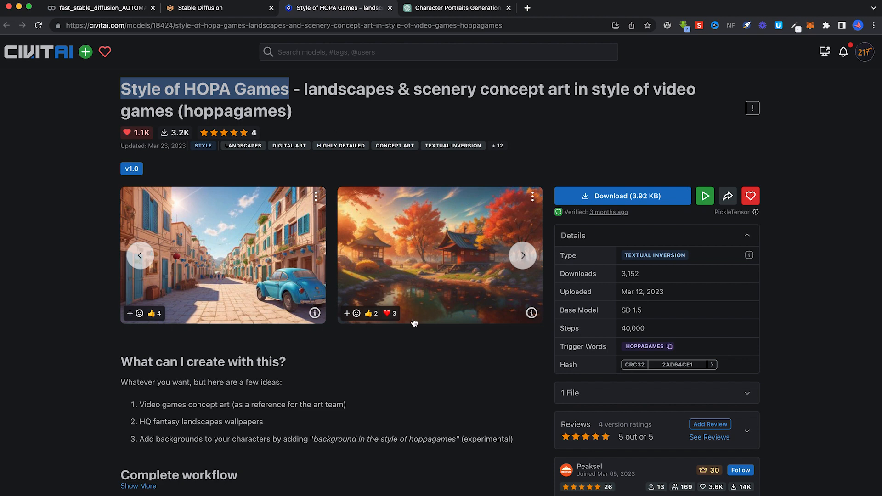
{"action": "scroll", "scroll_direction": "down", "scroll_amount": 3}
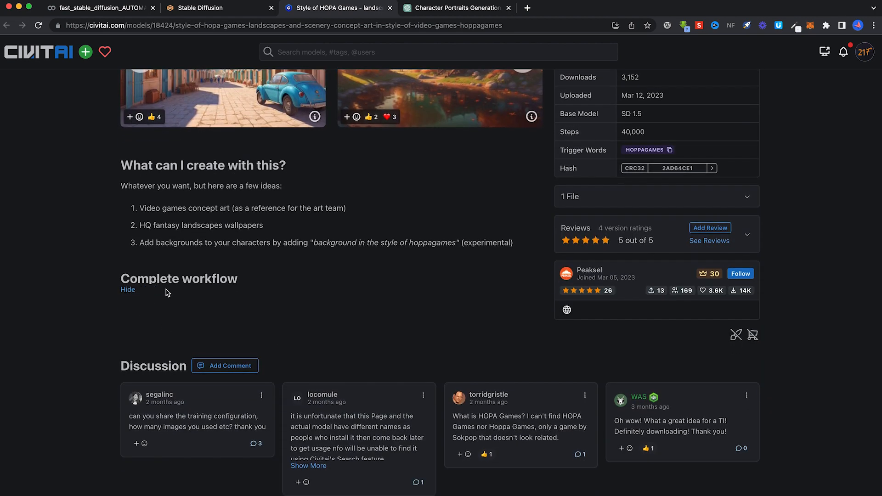
{"action": "scroll", "scroll_direction": "down", "scroll_amount": 3}
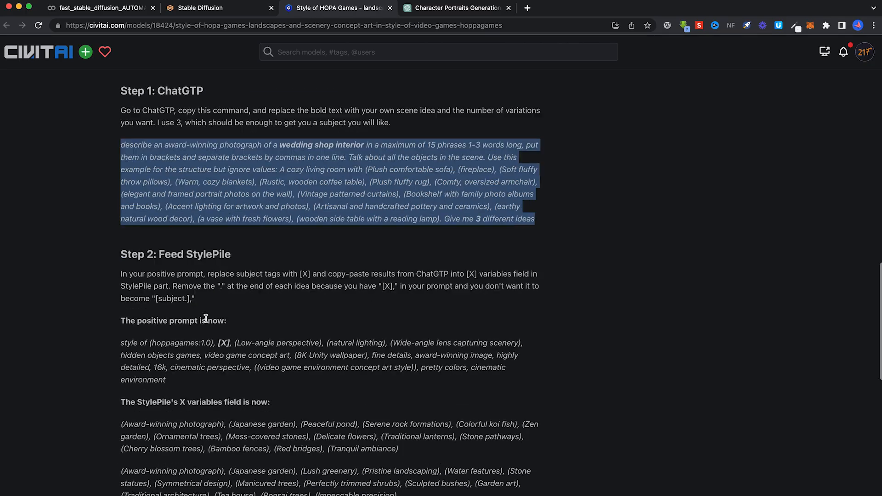
{"action": "scroll", "scroll_direction": "down", "scroll_amount": 3}
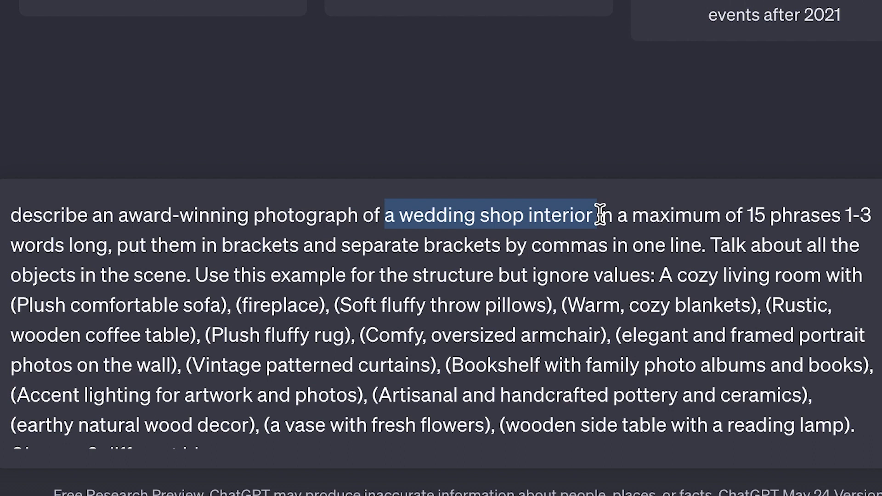
Step: Replace 'a wedding shop interior' with 'japanese garden' in the ChatGPT command
{"action": "type", "text": "japanese g"}
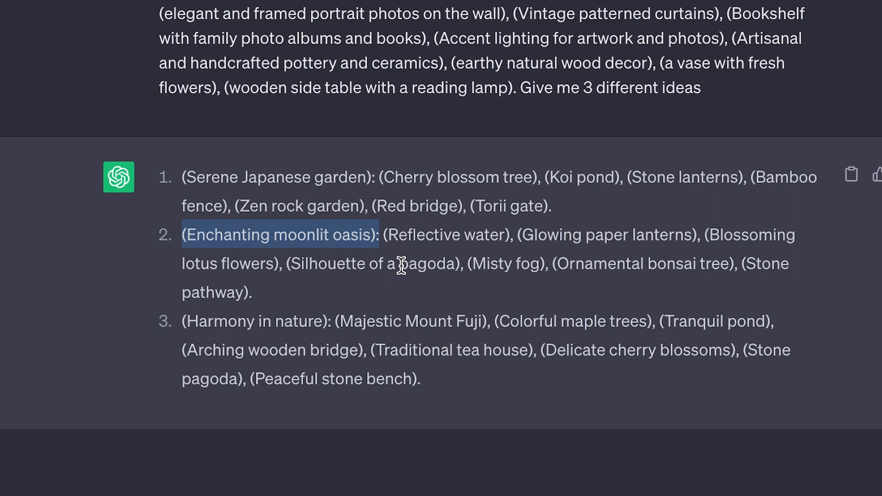
{"action": "mouse_move", "coordinate": [148, 370]}
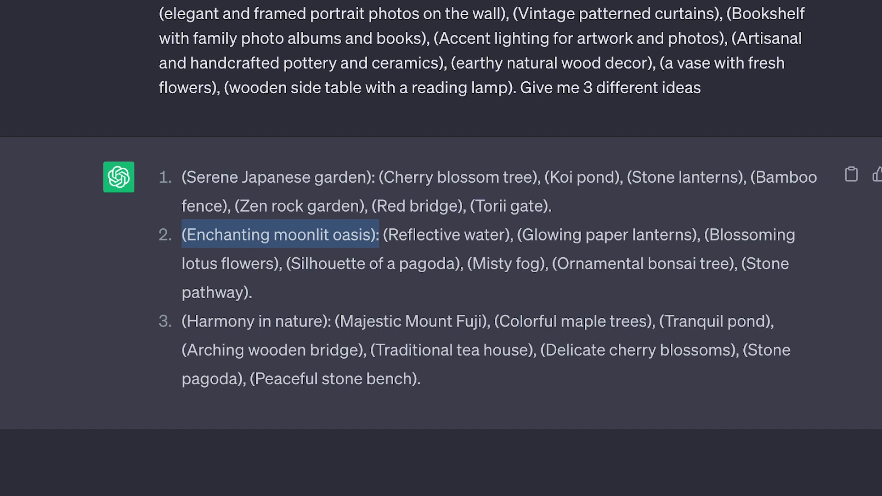
{"action": "scroll", "scroll_direction": "down", "scroll_amount": 3}
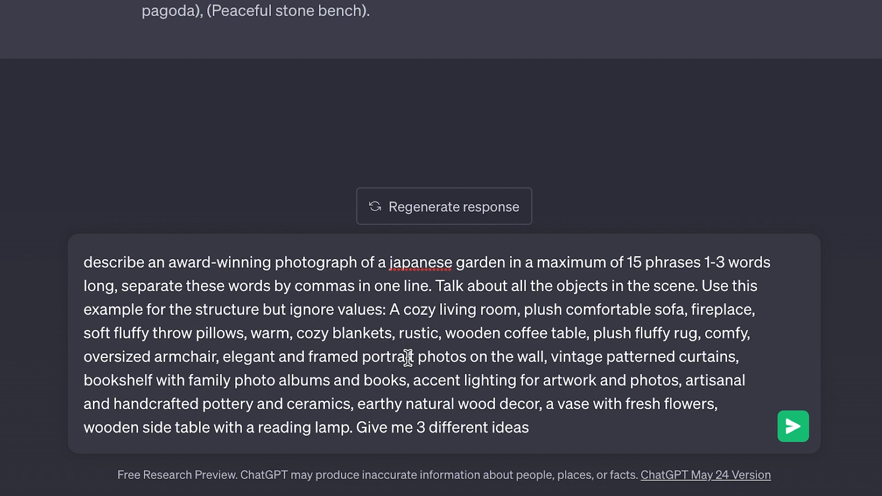
{"action": "mouse_move", "coordinate": [794, 426]}
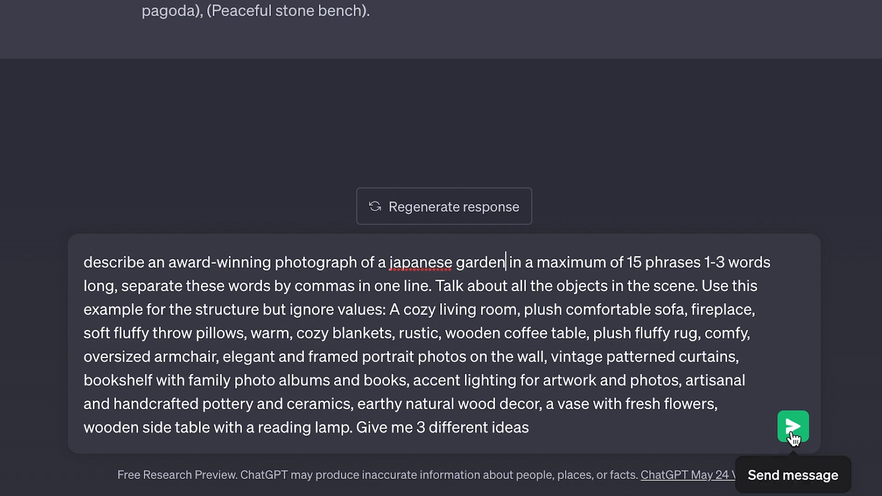
Step: Send the garden prompt, resend it asking for 1 idea, and select the reply
{"action": "left_click", "coordinate": [793, 426]}
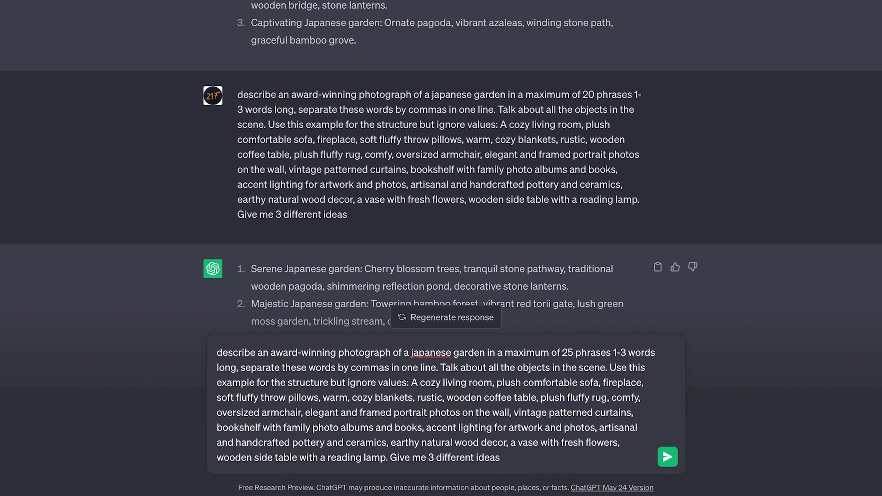
{"action": "type", "text": "1"}
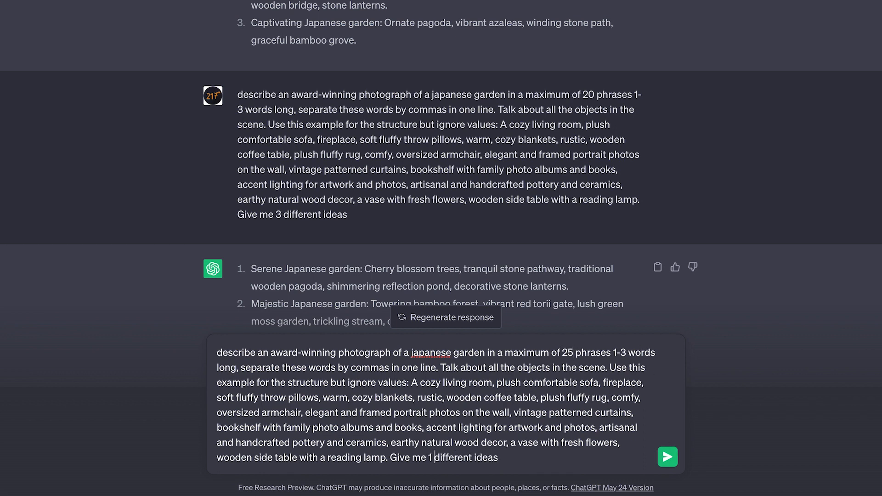
{"action": "left_click", "coordinate": [667, 456]}
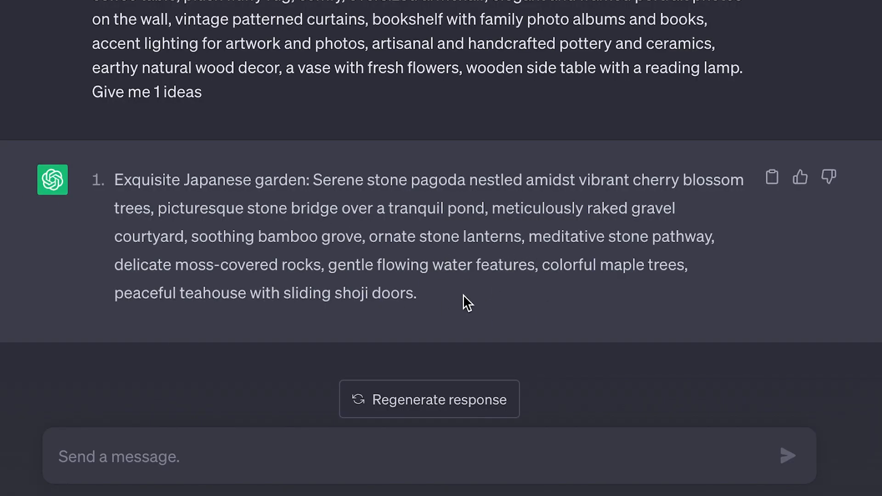
{"action": "left_click_drag", "start_coordinate": [114, 180], "coordinate": [414, 292]}
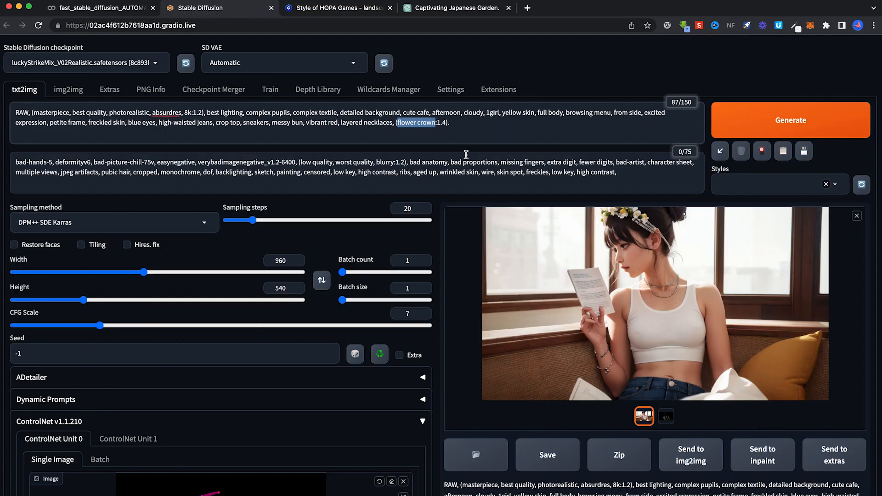
Step: Add the Japanese garden description at the prompt's end and generate an image
{"action": "left_click", "coordinate": [450, 123]}
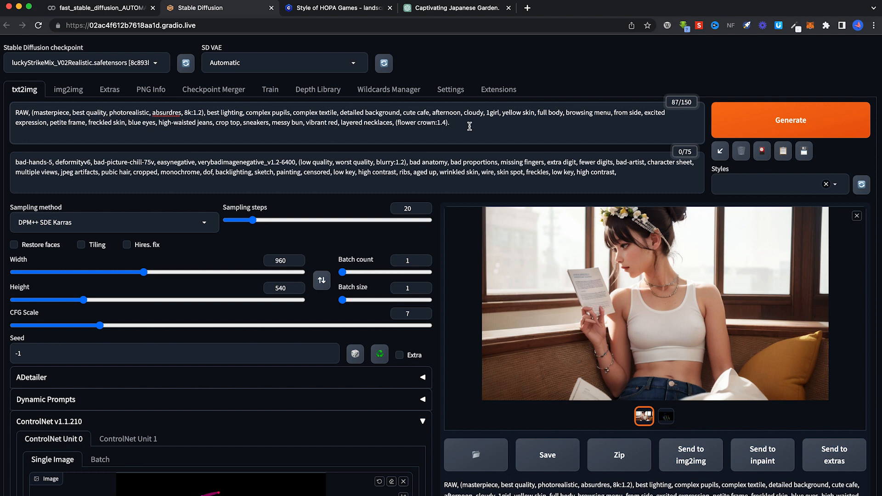
{"action": "mouse_move", "coordinate": [717, 304]}
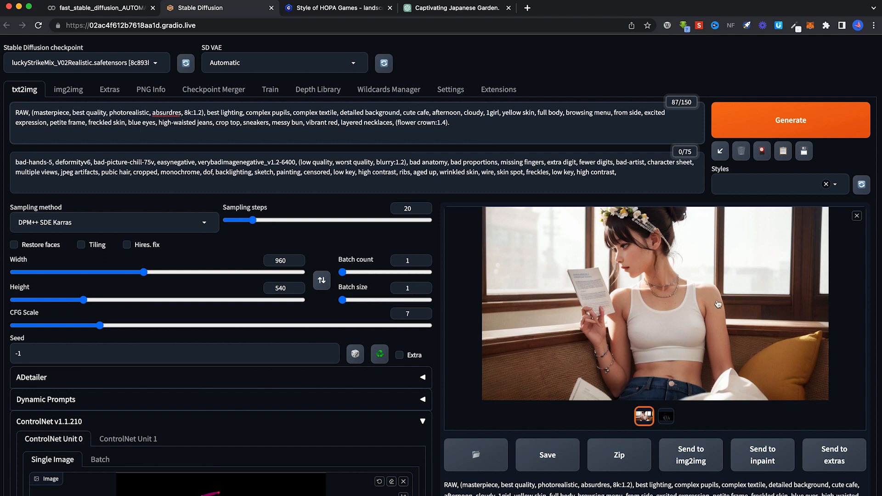
{"action": "mouse_move", "coordinate": [459, 135]}
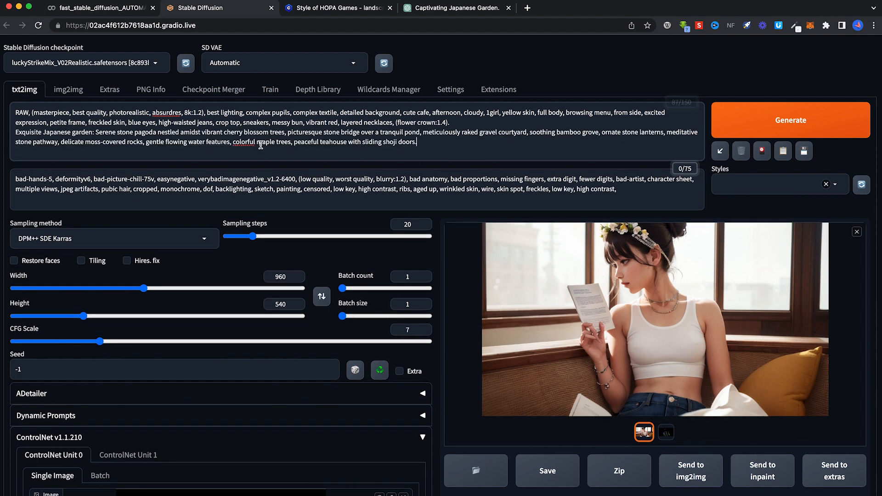
{"action": "left_click", "coordinate": [790, 120]}
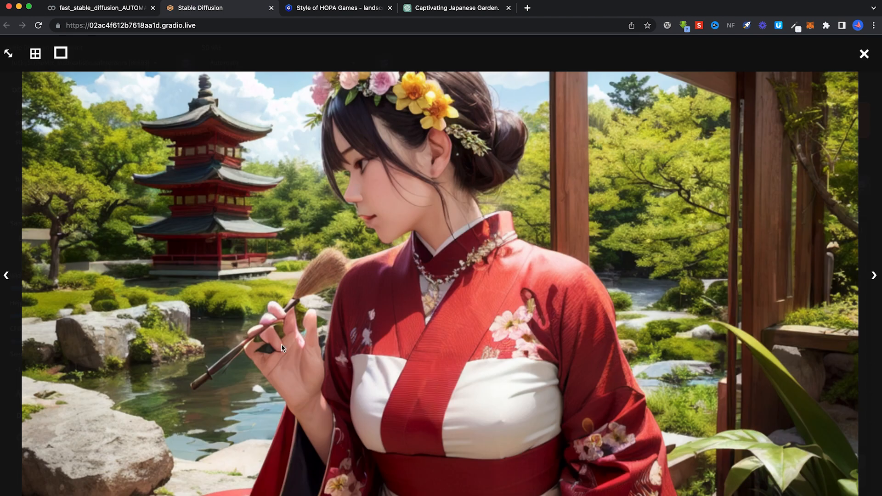
Step: Close the kimono-girl preview, then select and deselect part of the garden text
{"action": "left_click", "coordinate": [864, 54]}
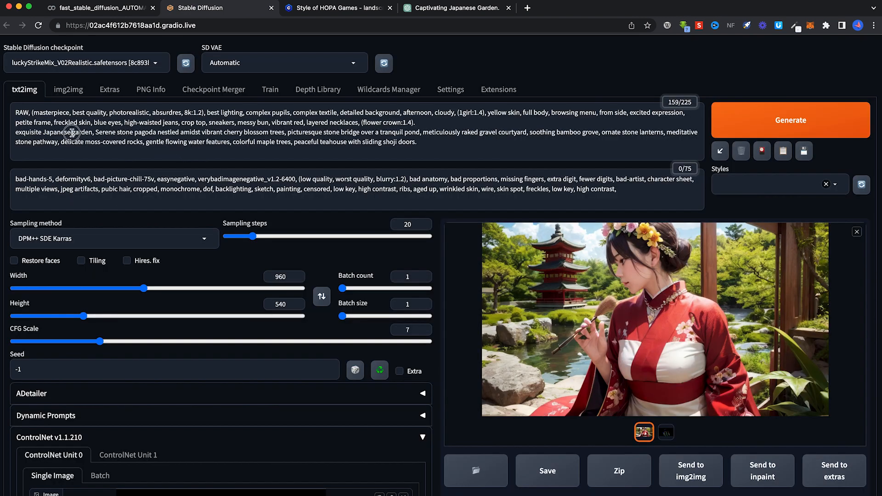
{"action": "left_click_drag", "start_coordinate": [73, 132], "coordinate": [313, 141]}
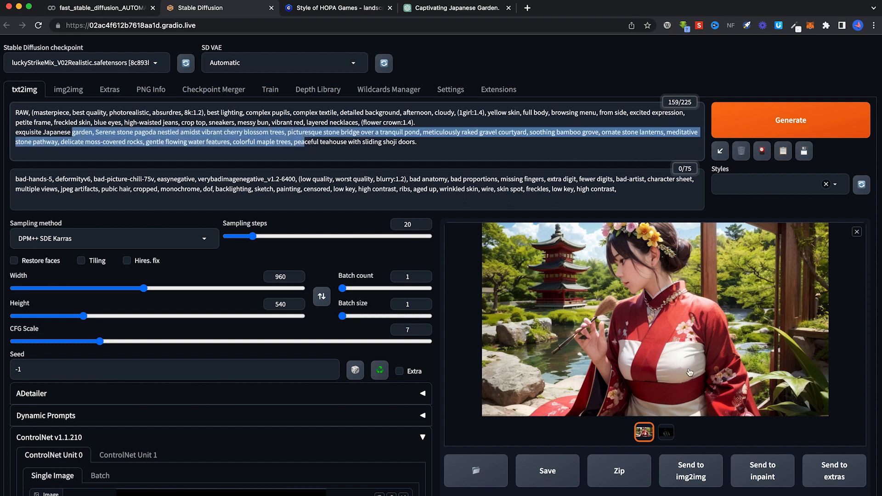
{"action": "left_click", "coordinate": [168, 118]}
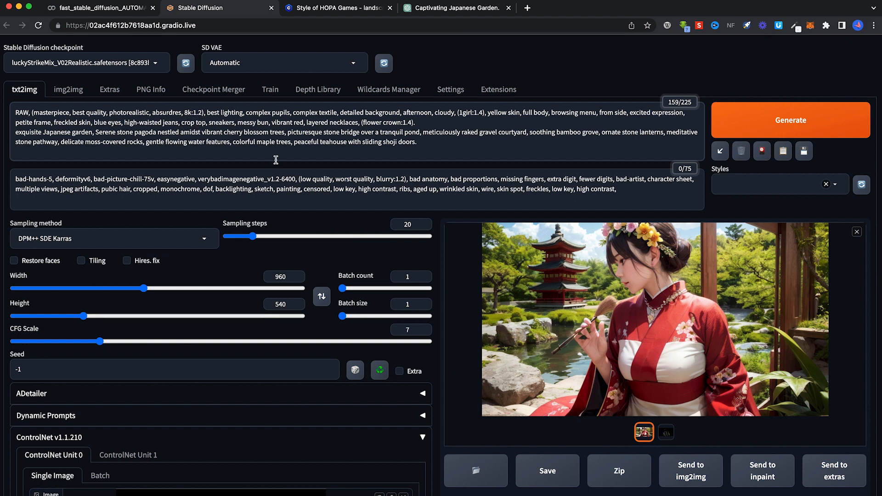
{"action": "mouse_move", "coordinate": [446, 278]}
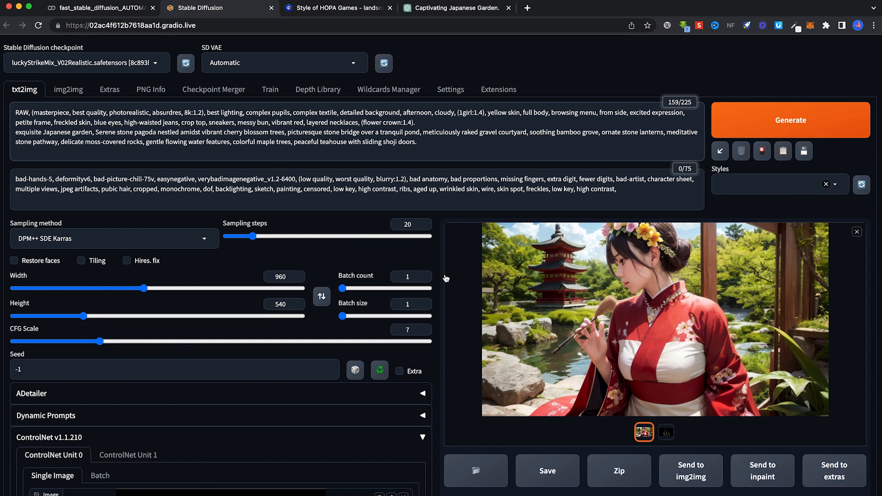
{"action": "mouse_move", "coordinate": [125, 131]}
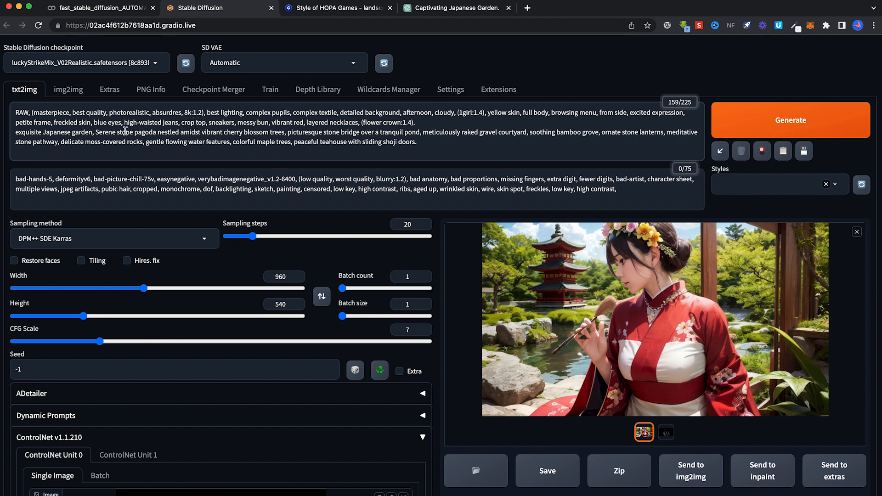
Step: Weight 'high-waisted jeans' and 'crop top' at 1.3 and regenerate the image
{"action": "double_click", "coordinate": [150, 123]}
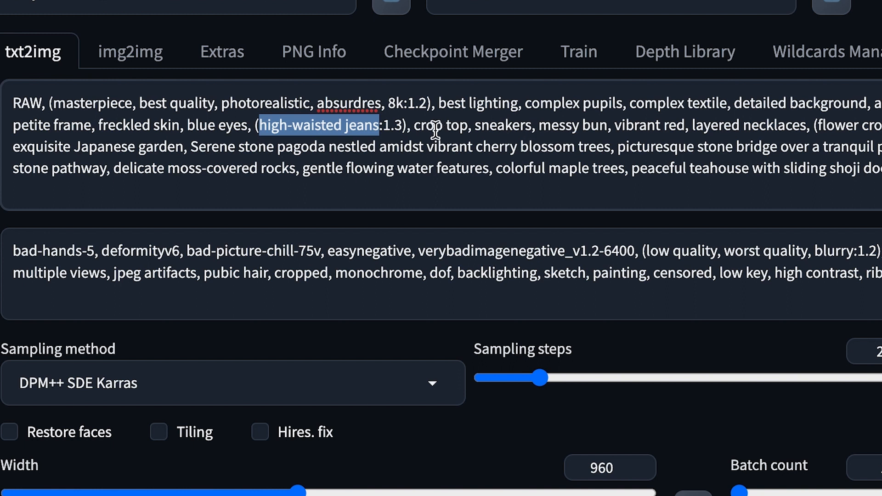
{"action": "double_click", "coordinate": [439, 125]}
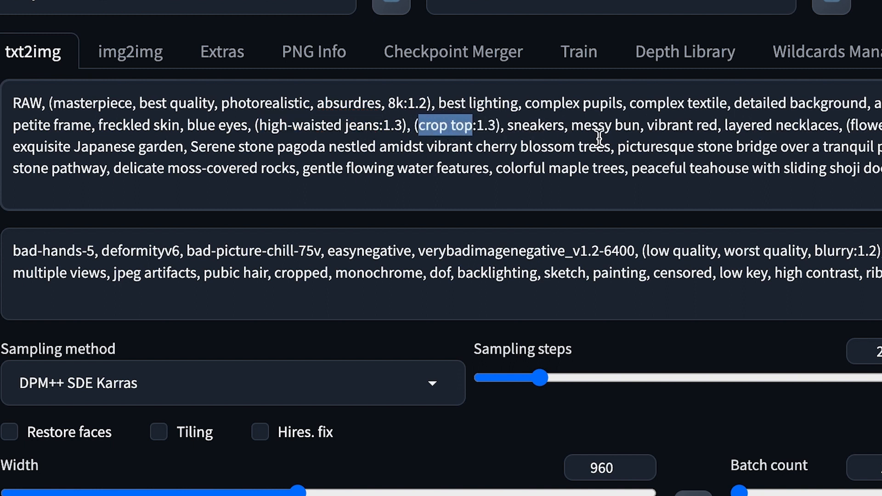
{"action": "left_click", "coordinate": [790, 120]}
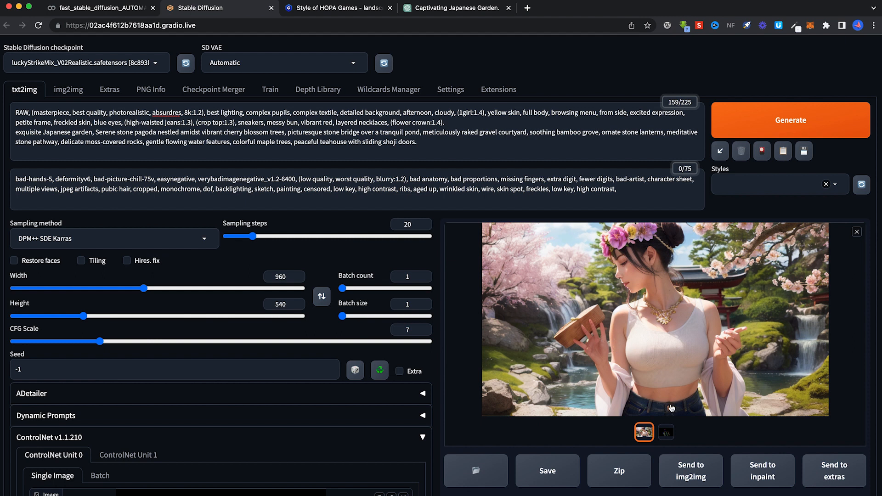
{"action": "mouse_move", "coordinate": [762, 287]}
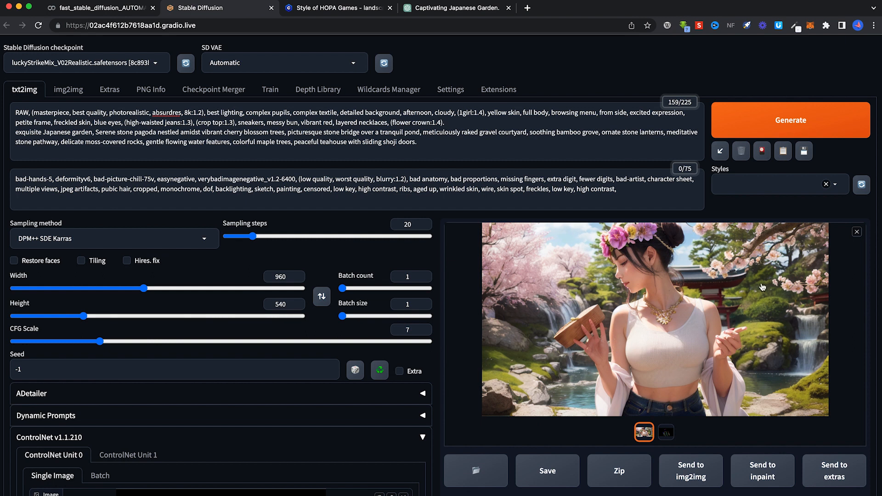
{"action": "mouse_move", "coordinate": [531, 312]}
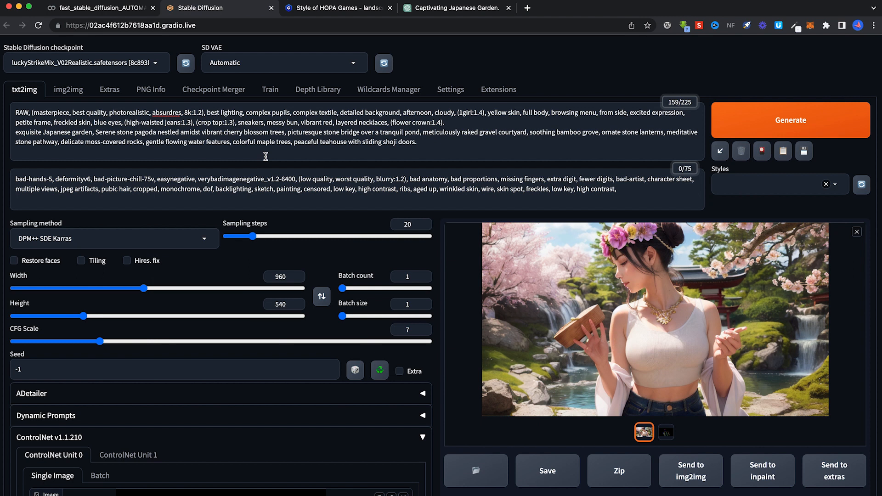
{"action": "mouse_move", "coordinate": [265, 168]}
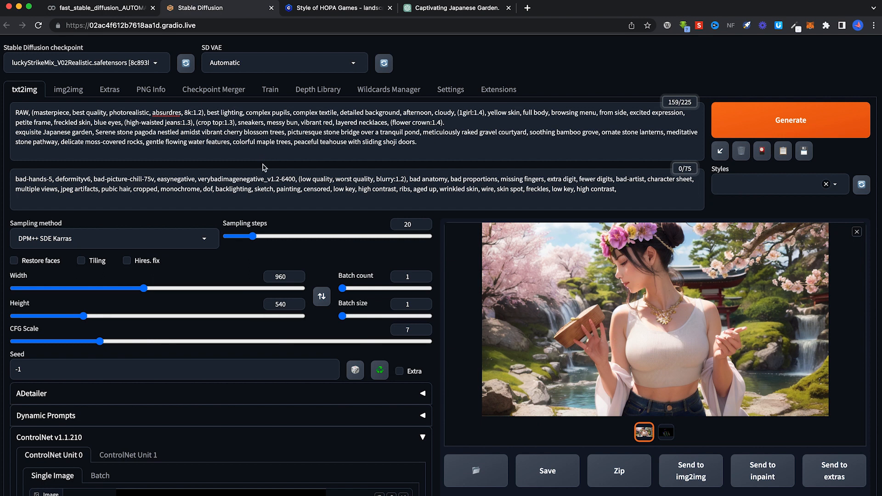